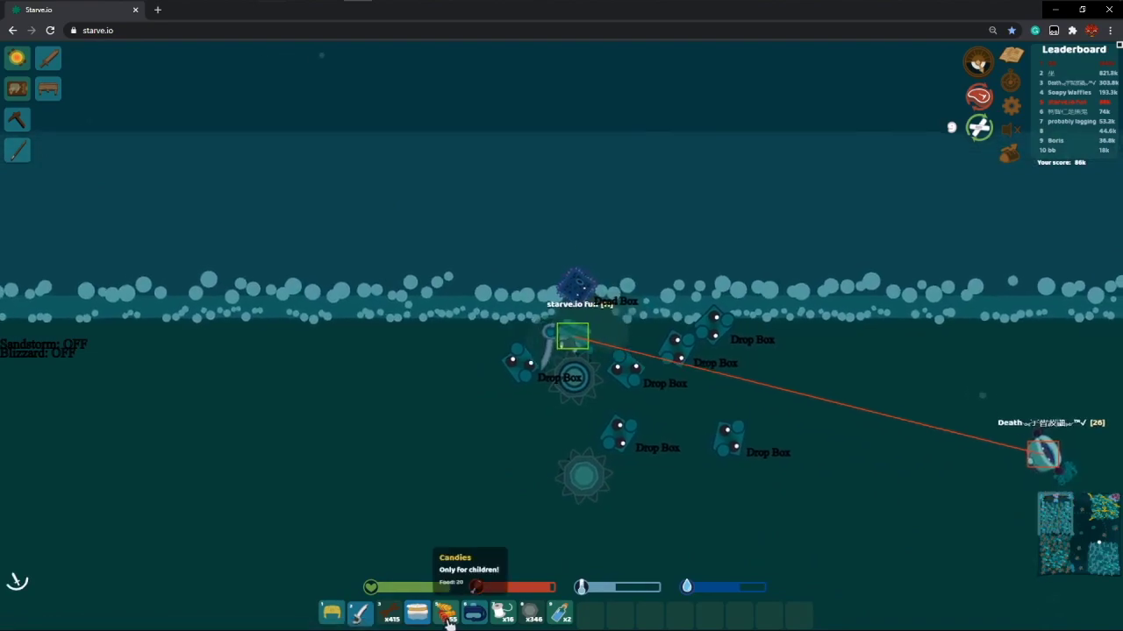
# Throw whole stacks of two inventory items onto the ocean as drop boxes using ALL ITEMS
pyautogui.click(445, 613)
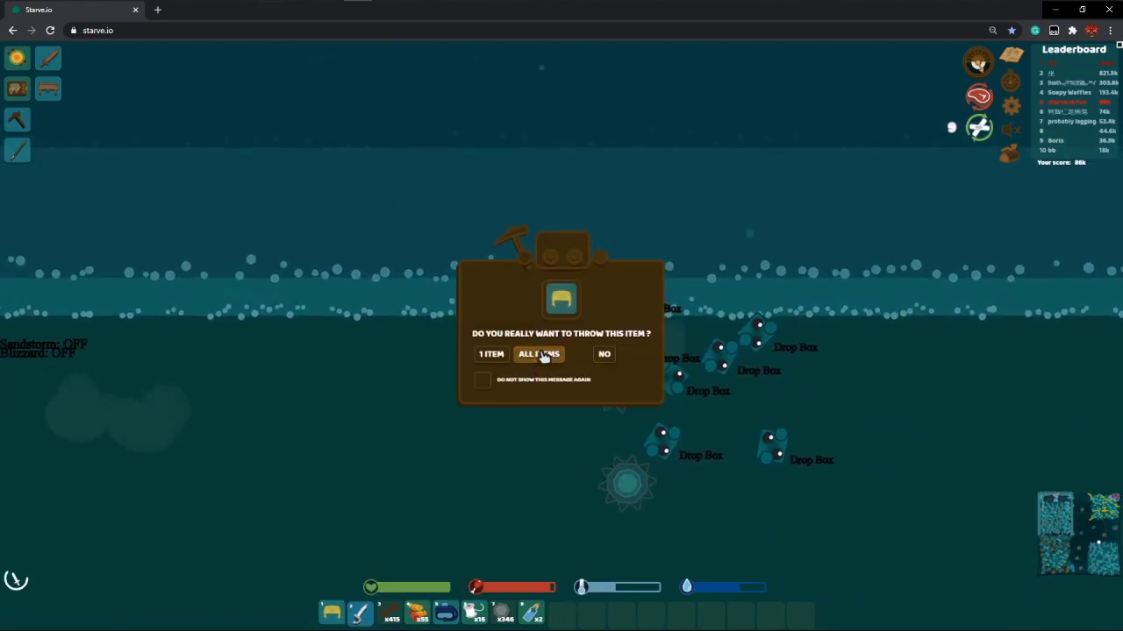
pyautogui.click(536, 354)
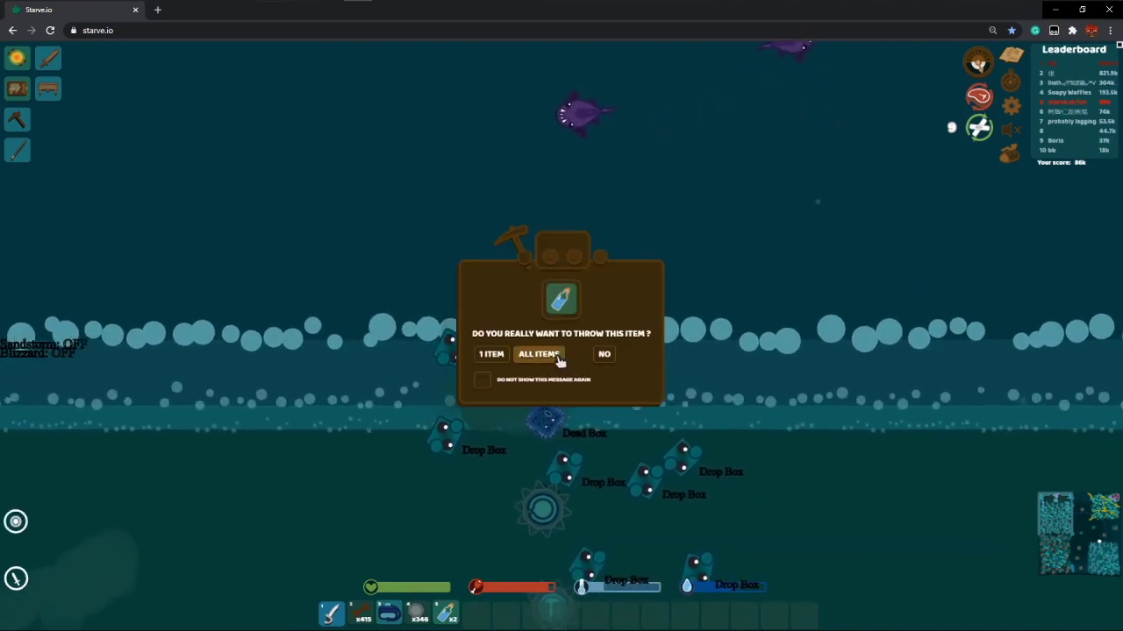
pyautogui.click(537, 354)
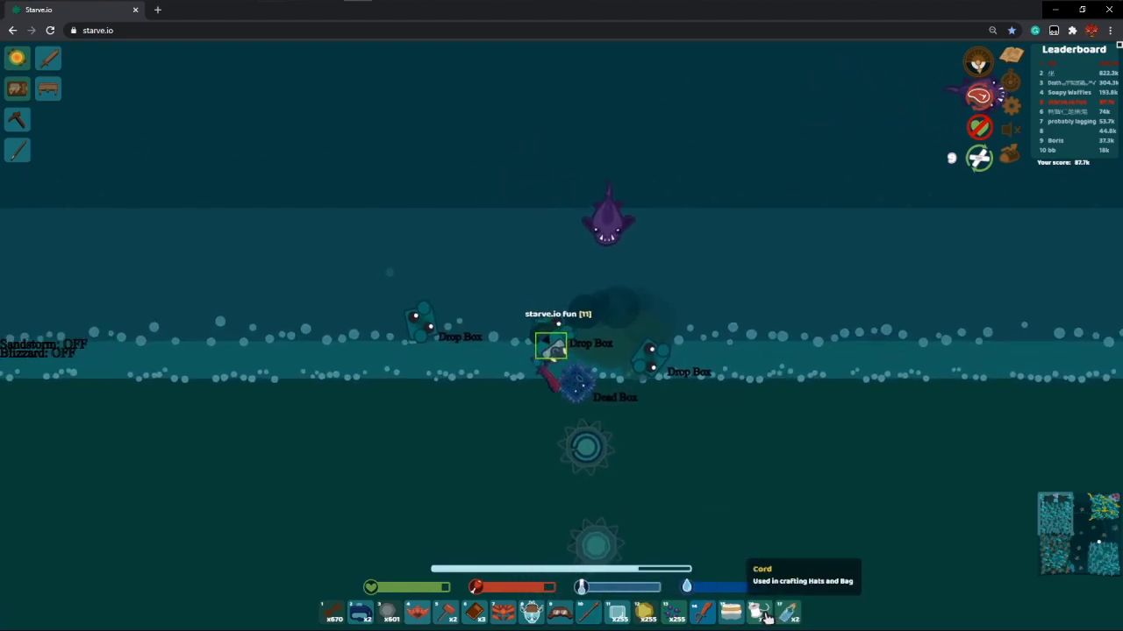
# Throw out another hotbar tool and a further full item stack as nearby drop boxes
pyautogui.click(757, 611)
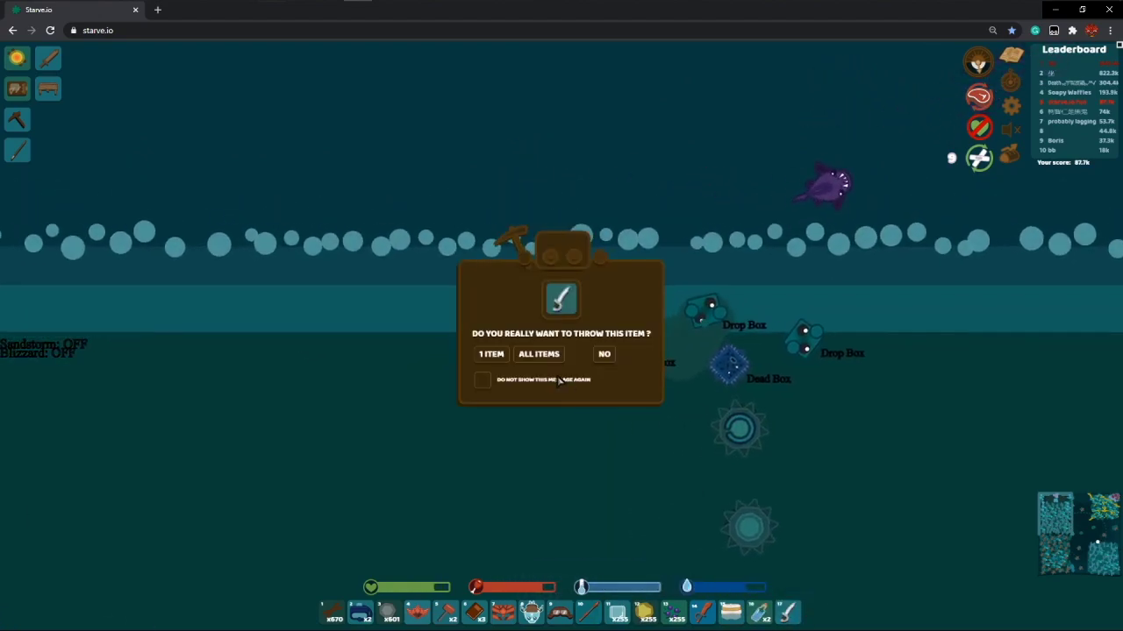
pyautogui.click(492, 354)
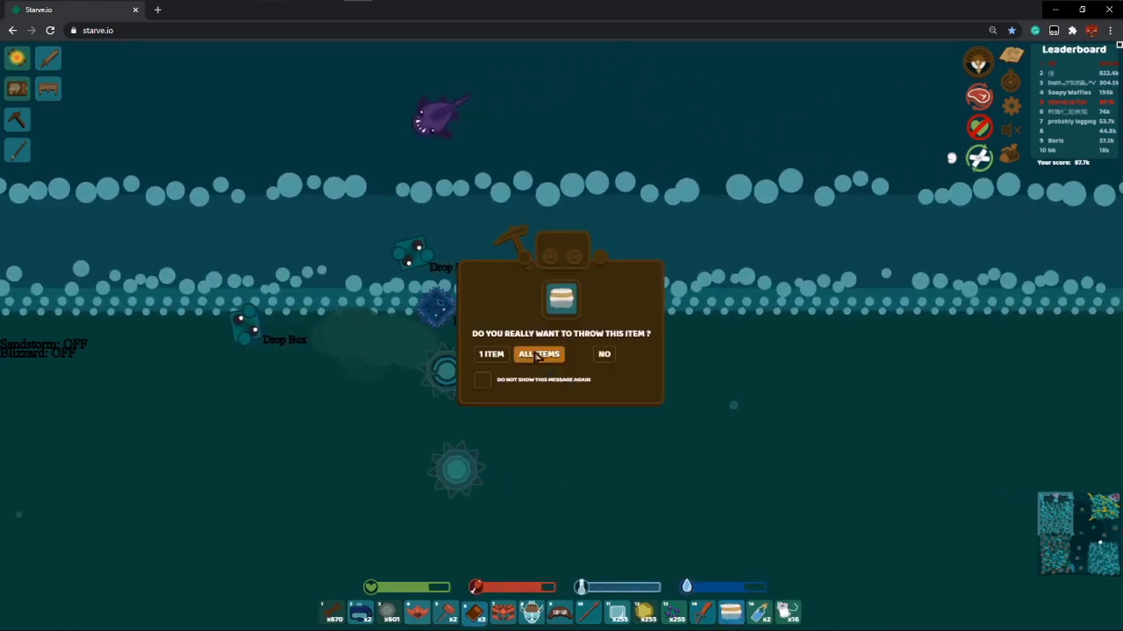
pyautogui.click(536, 354)
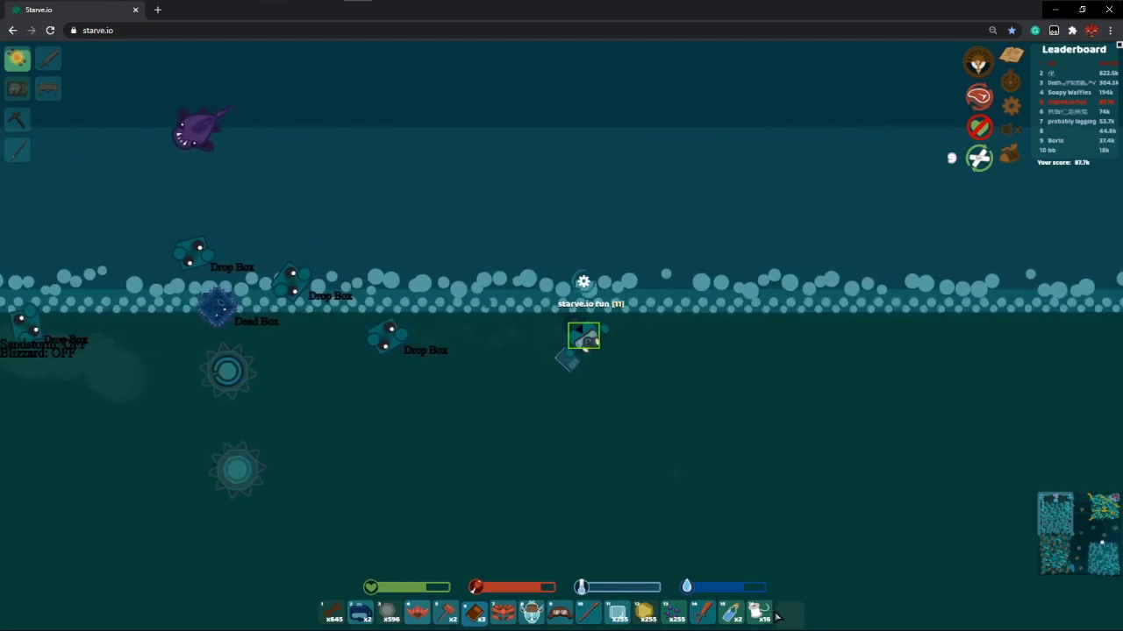